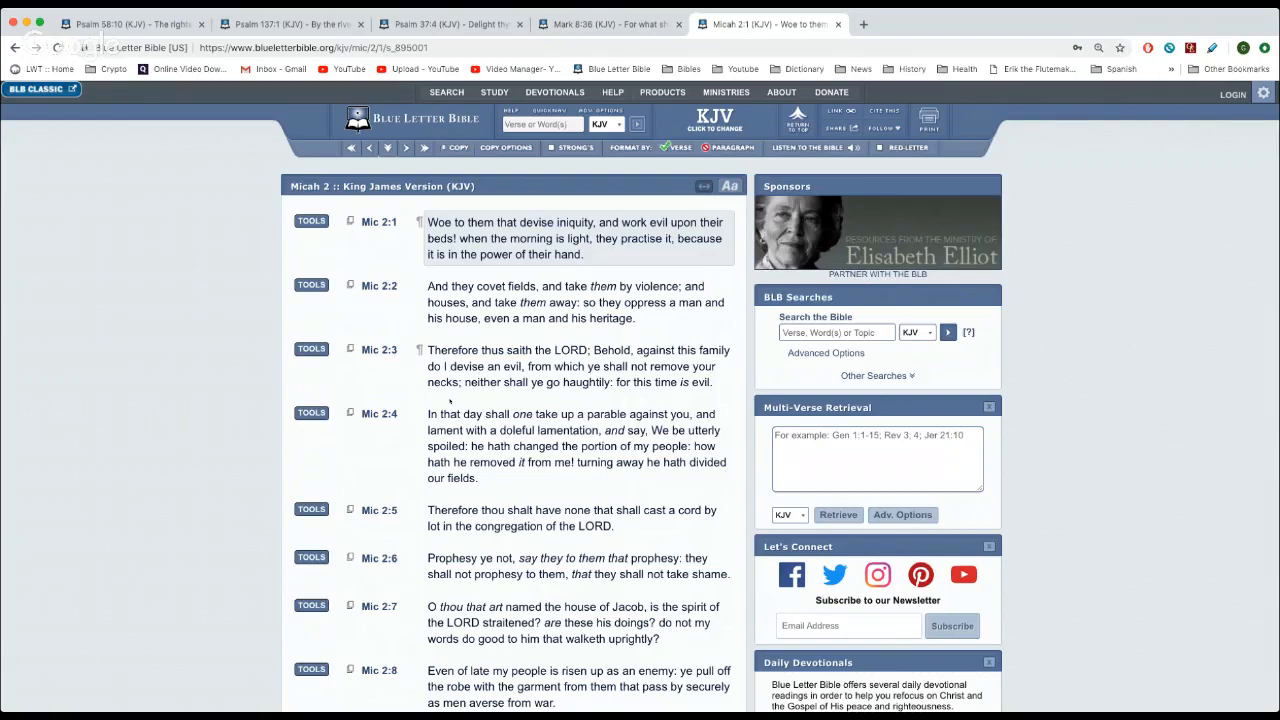
Scroll down through Micah 2 after highlighting verse 1
scroll(down, 3)
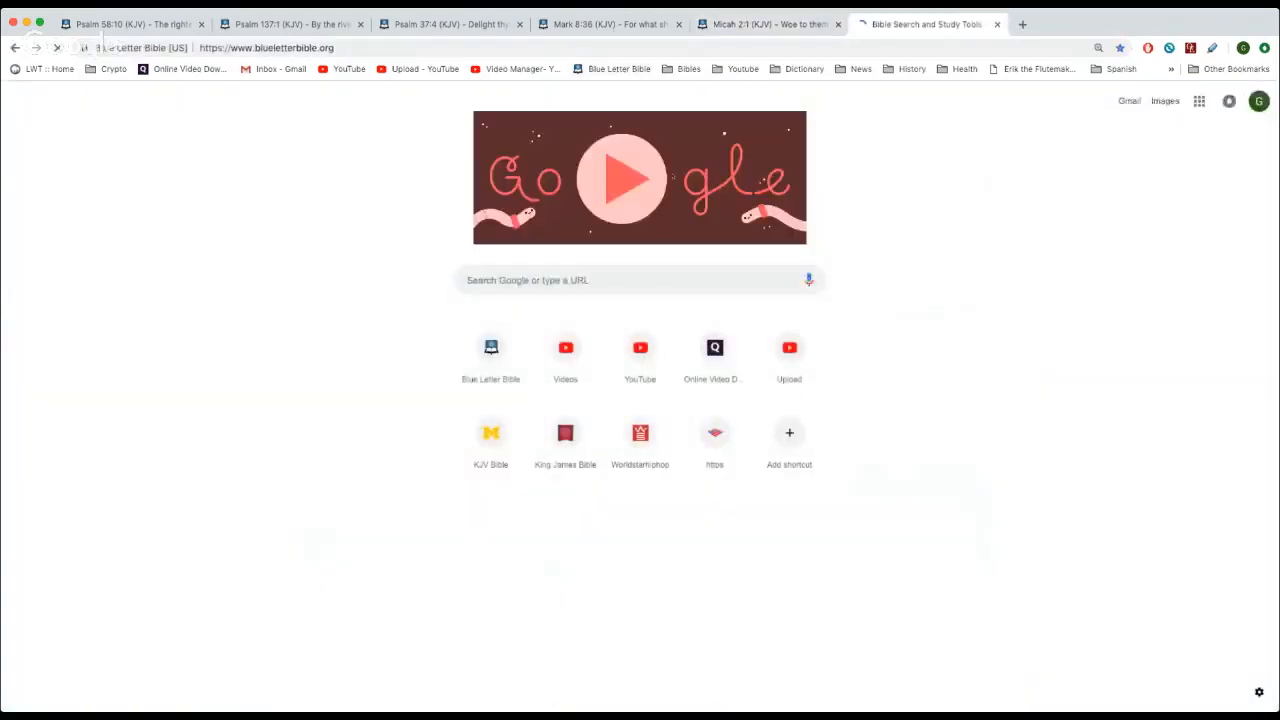
Look up 'ecc' to open Ecclesiastes 1 in the KJV, then return to the Micah 2 tab
text(ecc)
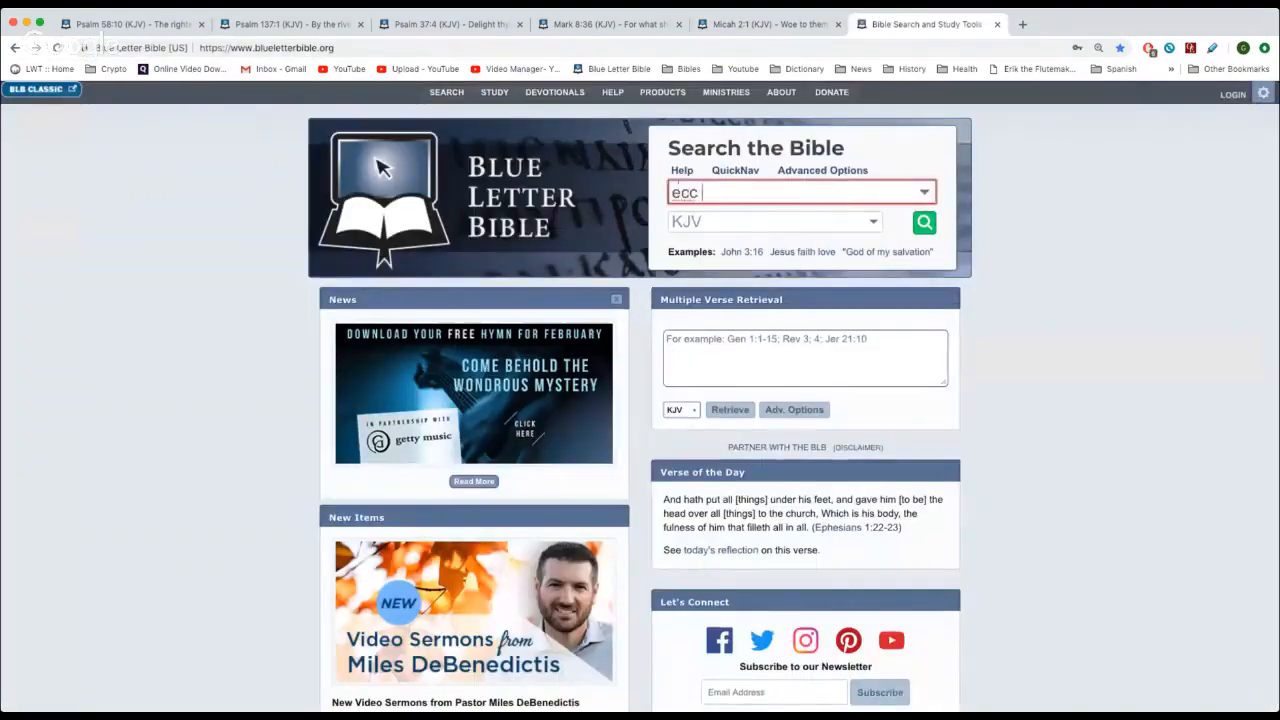
click(924, 222)
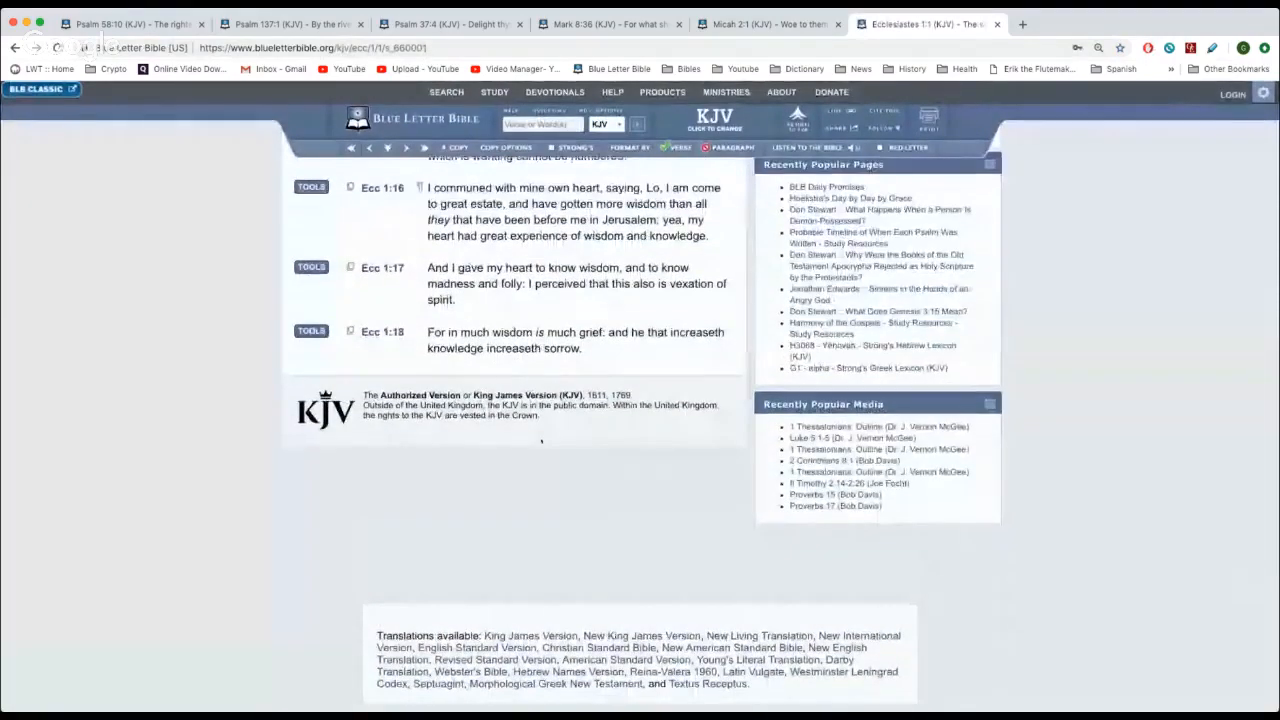
click(576, 340)
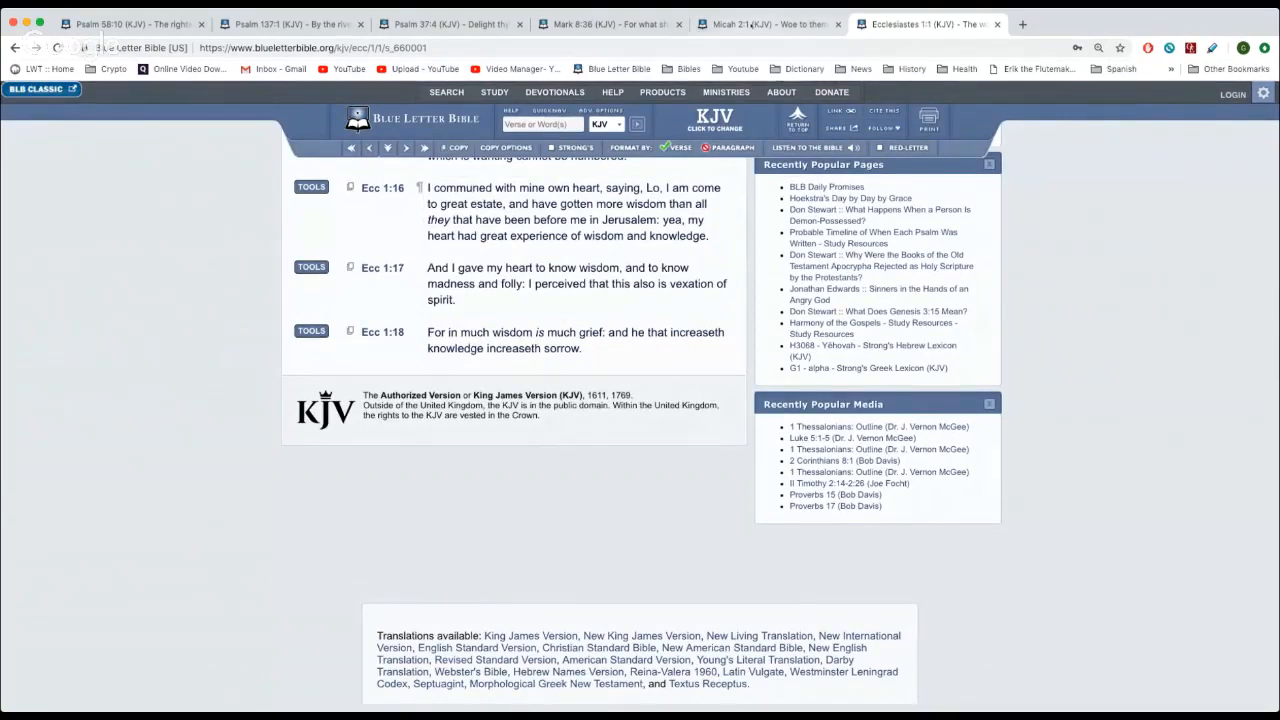
click(750, 24)
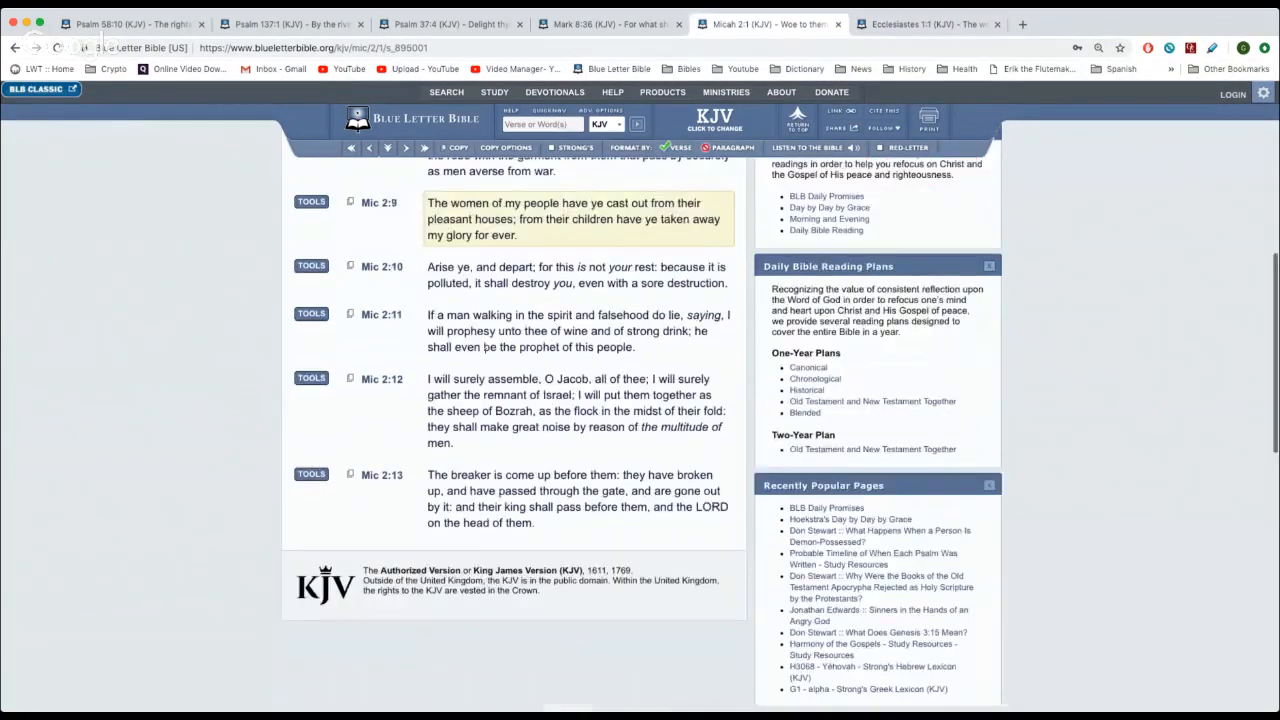
Read down through Micah 2:9–13 and bring the Ecclesiastes 1 tab back in front
scroll(down, 3)
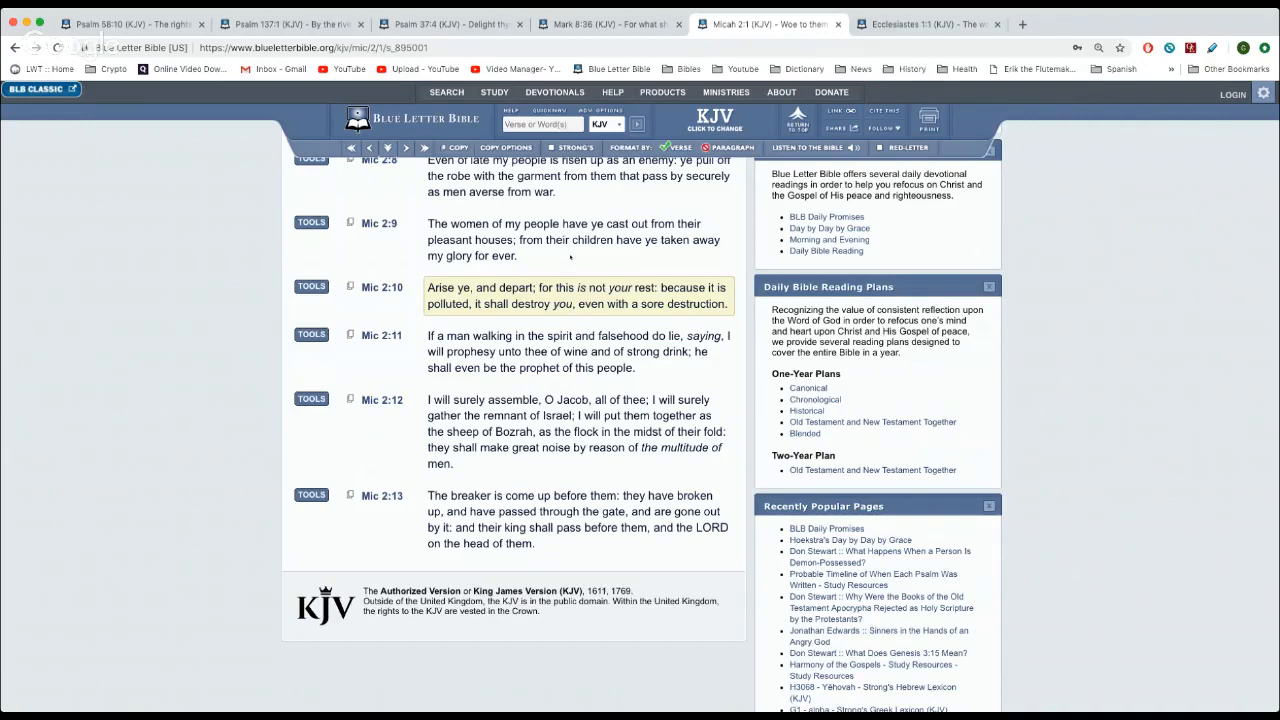
click(924, 24)
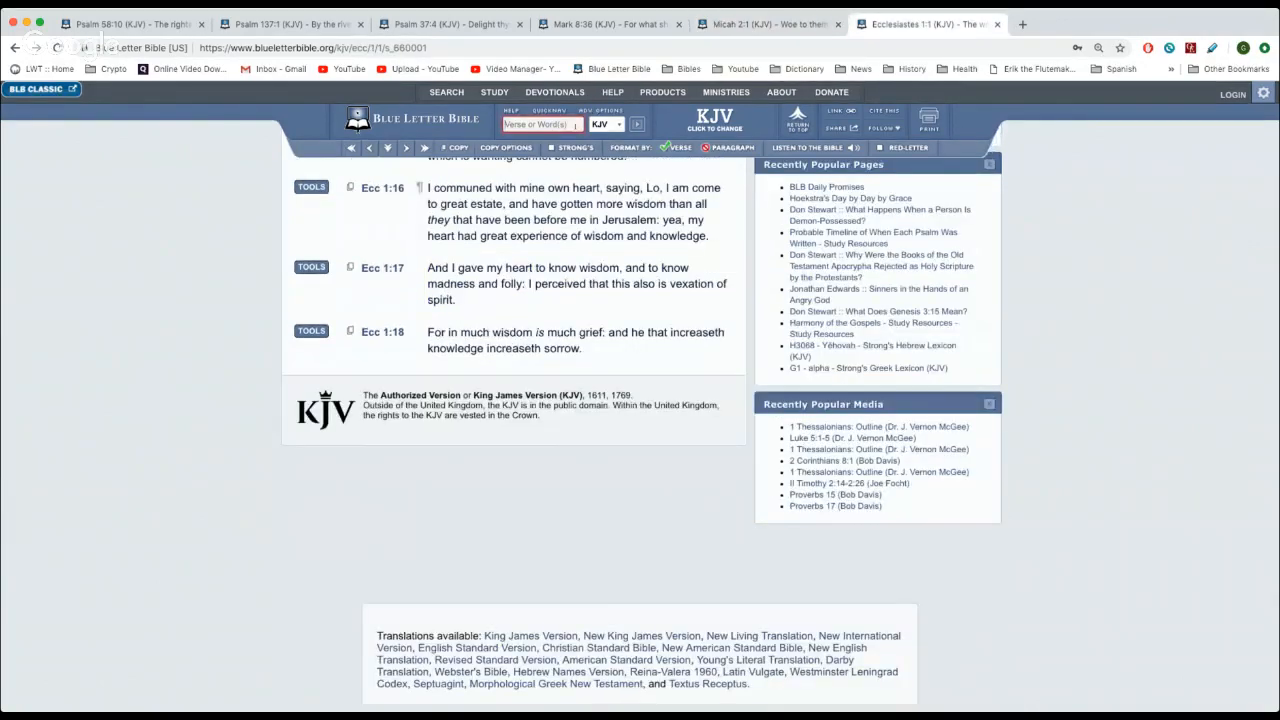
Jump to the Psalms via the header search ('psa 34') and read down through Psalm 37
text(psa 34)
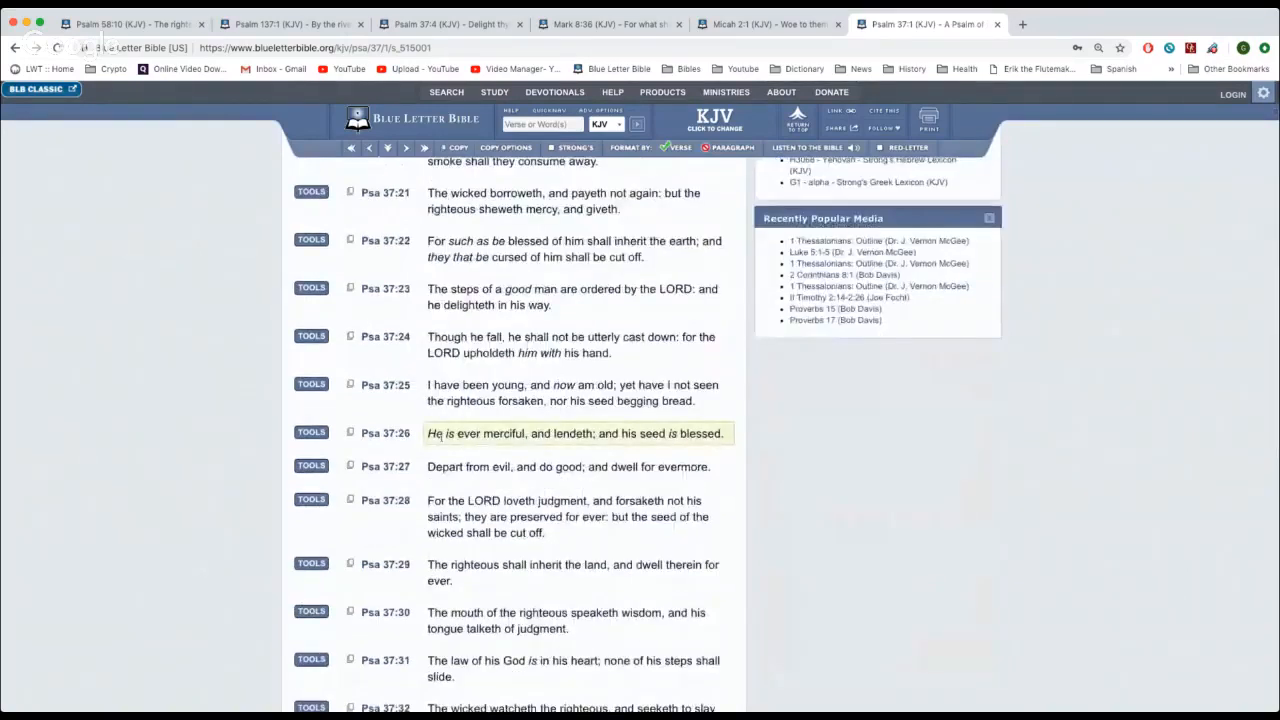
scroll(down, 3)
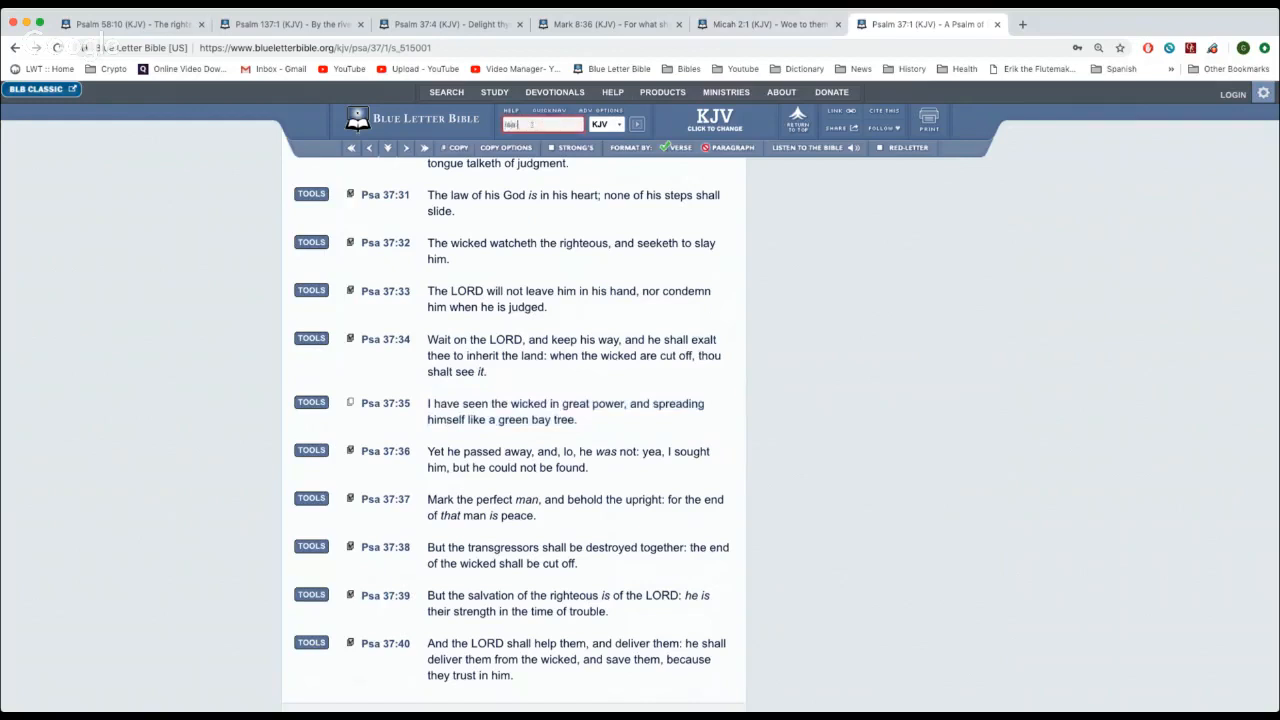
Jump to 'Isa 60:2' so Isaiah 60 opens with verse 2 highlighted
text(Isa 60:2)
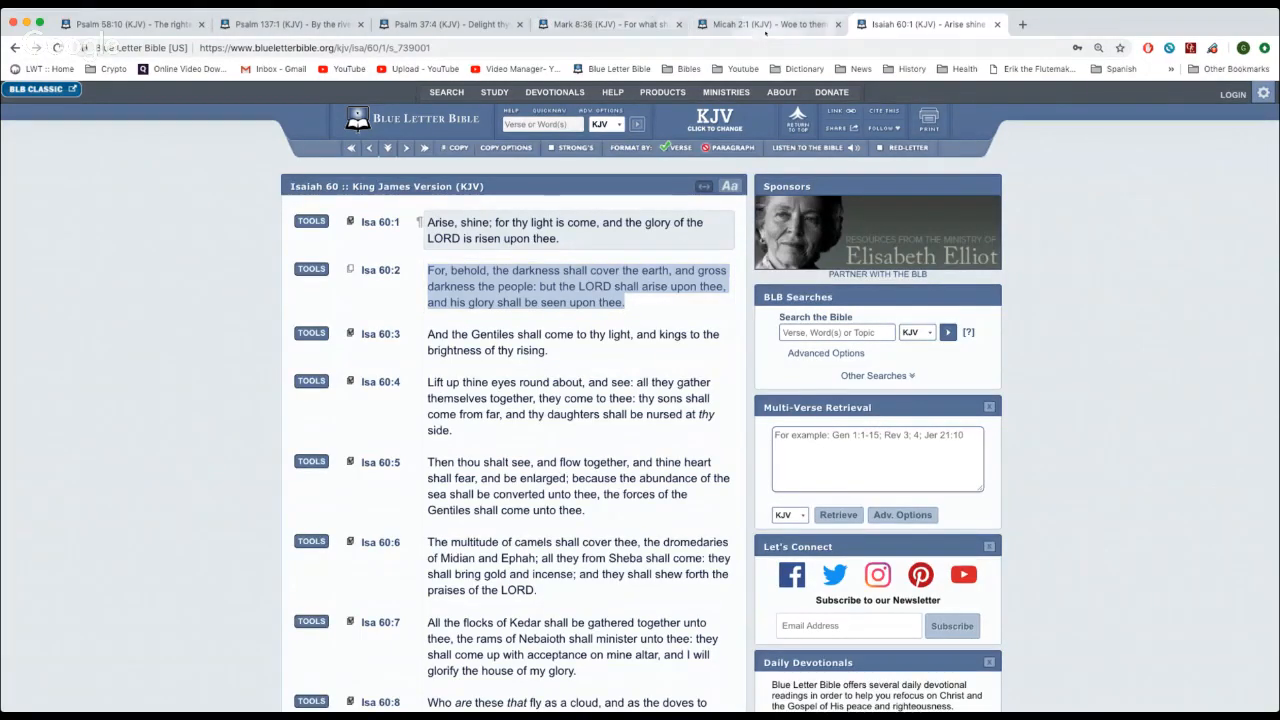
Switch tabs to review Isaiah 60 before opening a blank new tab
click(760, 24)
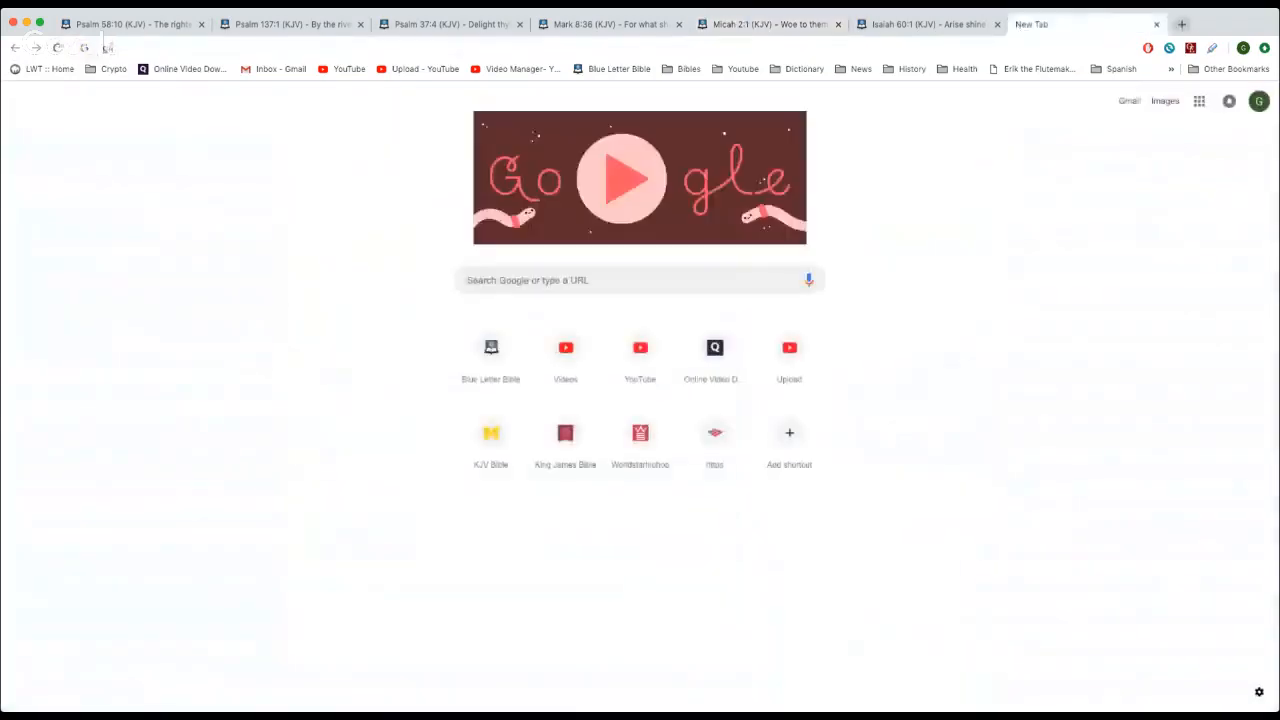
Search Google for 'green bay' tree and show the image results
text(green bay)
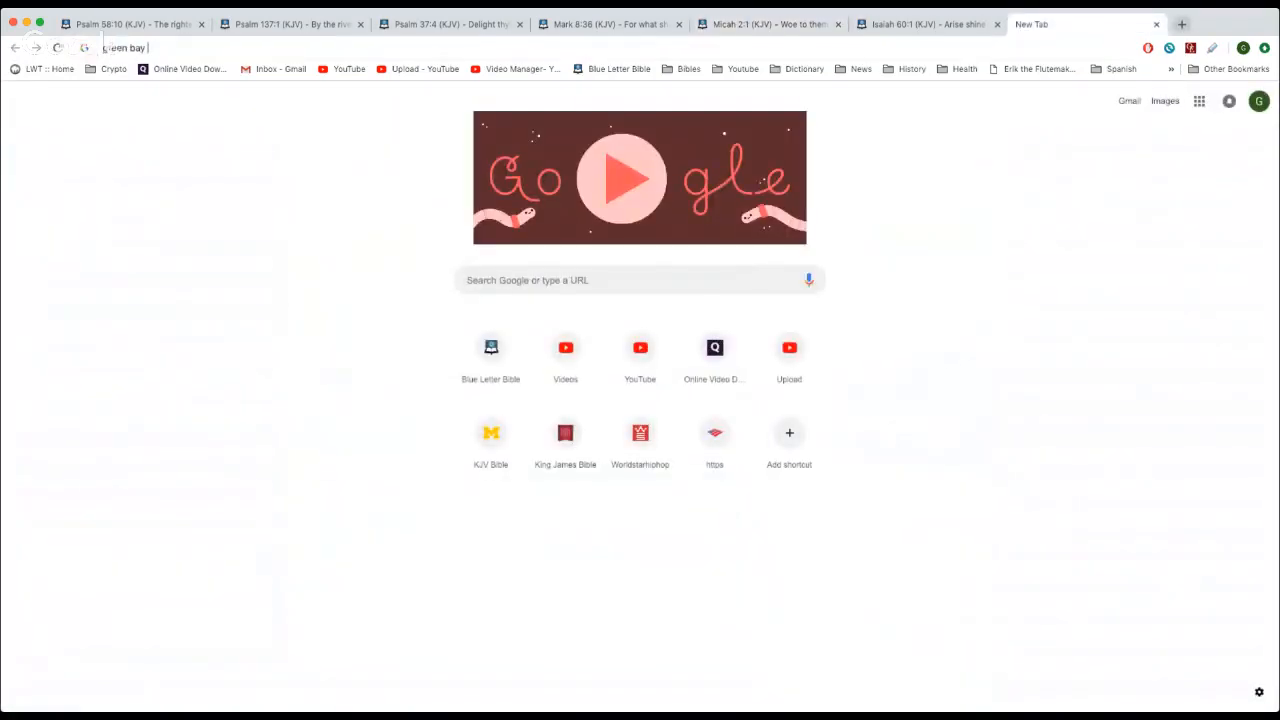
key(Enter)
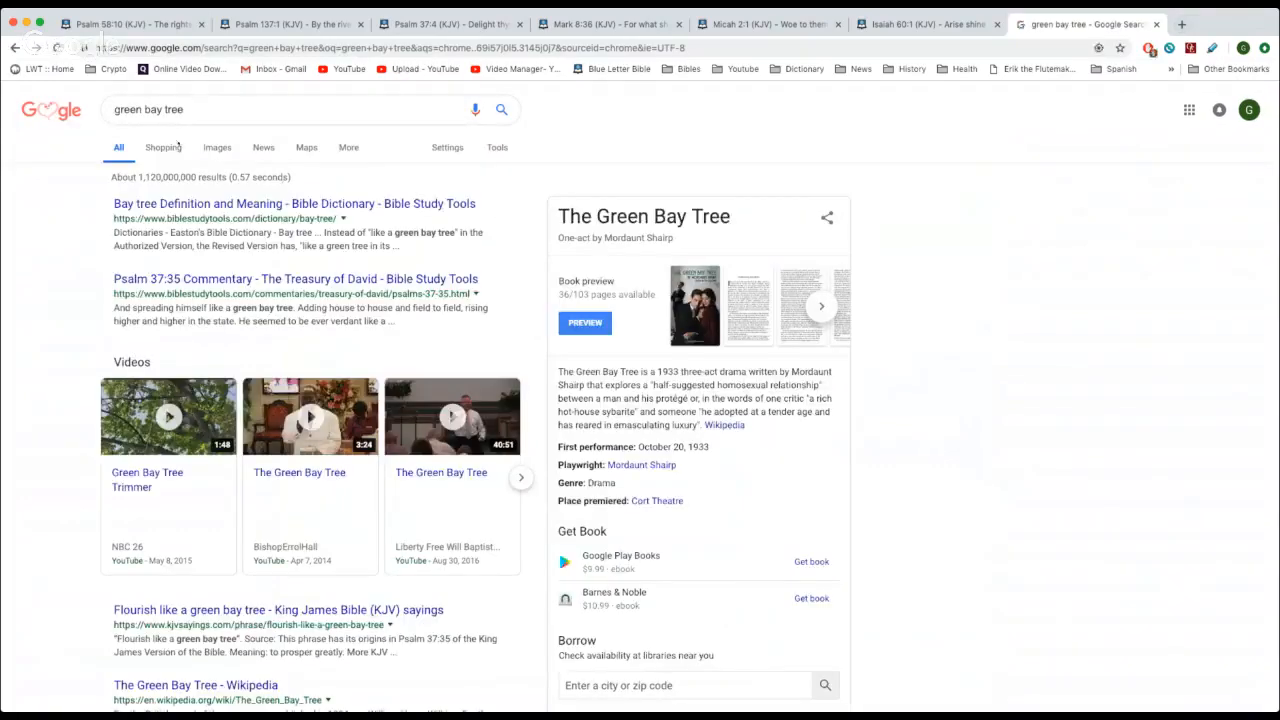
click(214, 148)
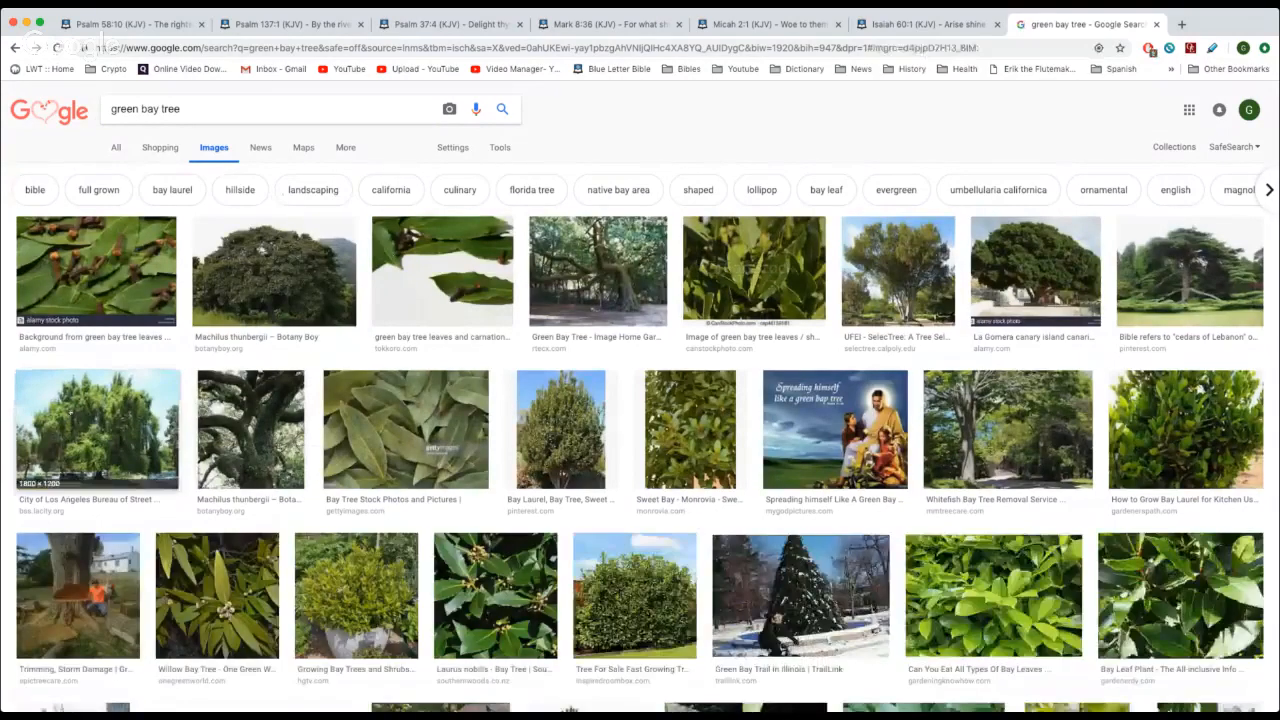
Enlarge a bay tree photo, then the La Gomera bay tree, and return to the Micah 2 tab
click(96, 428)
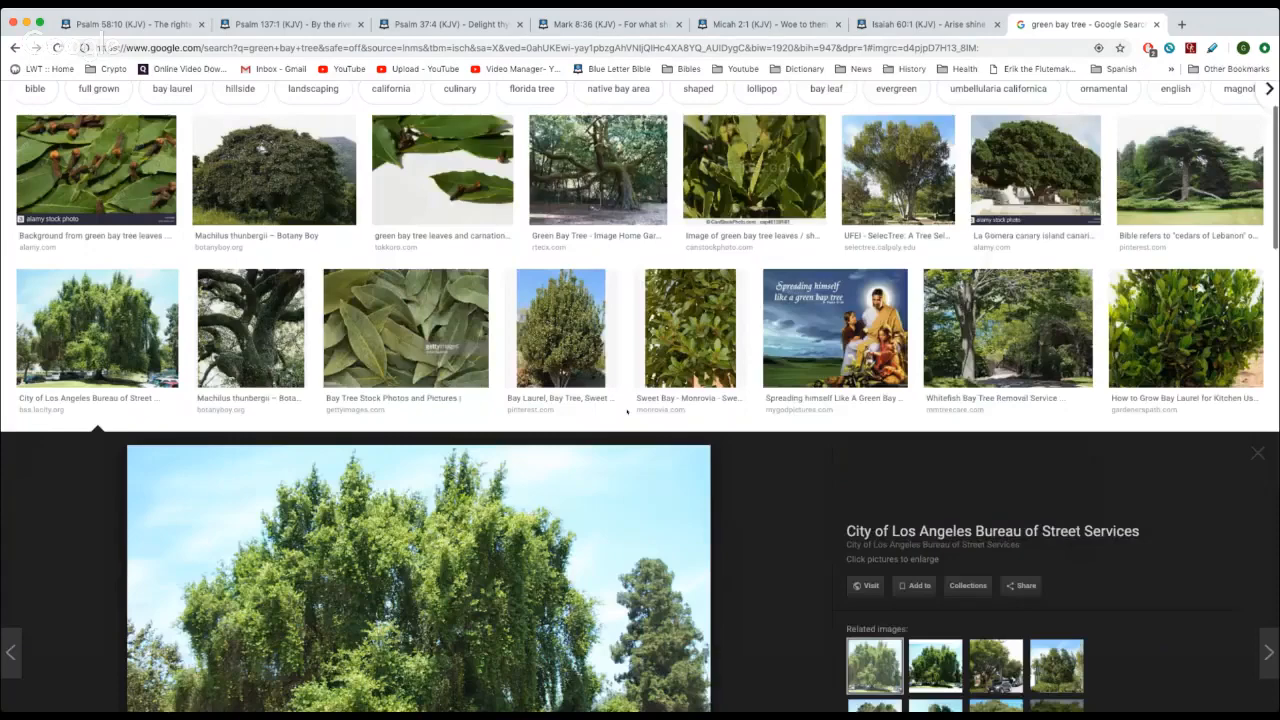
click(596, 170)
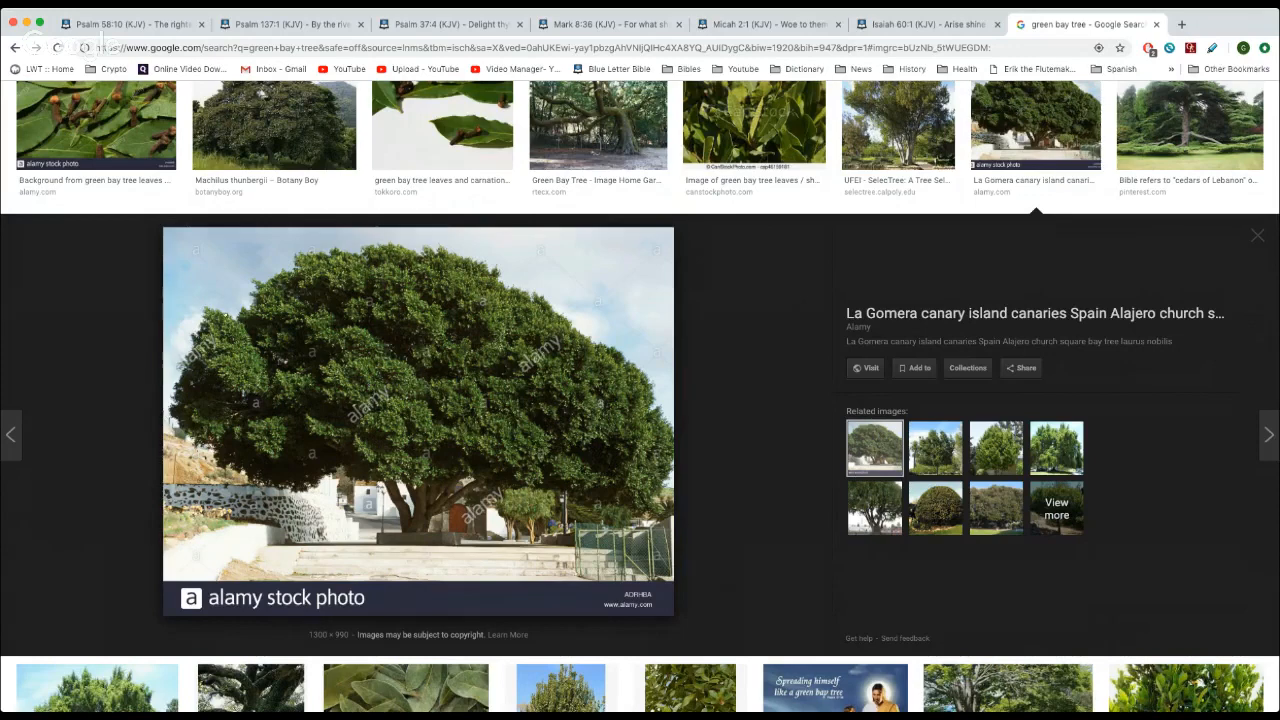
click(764, 24)
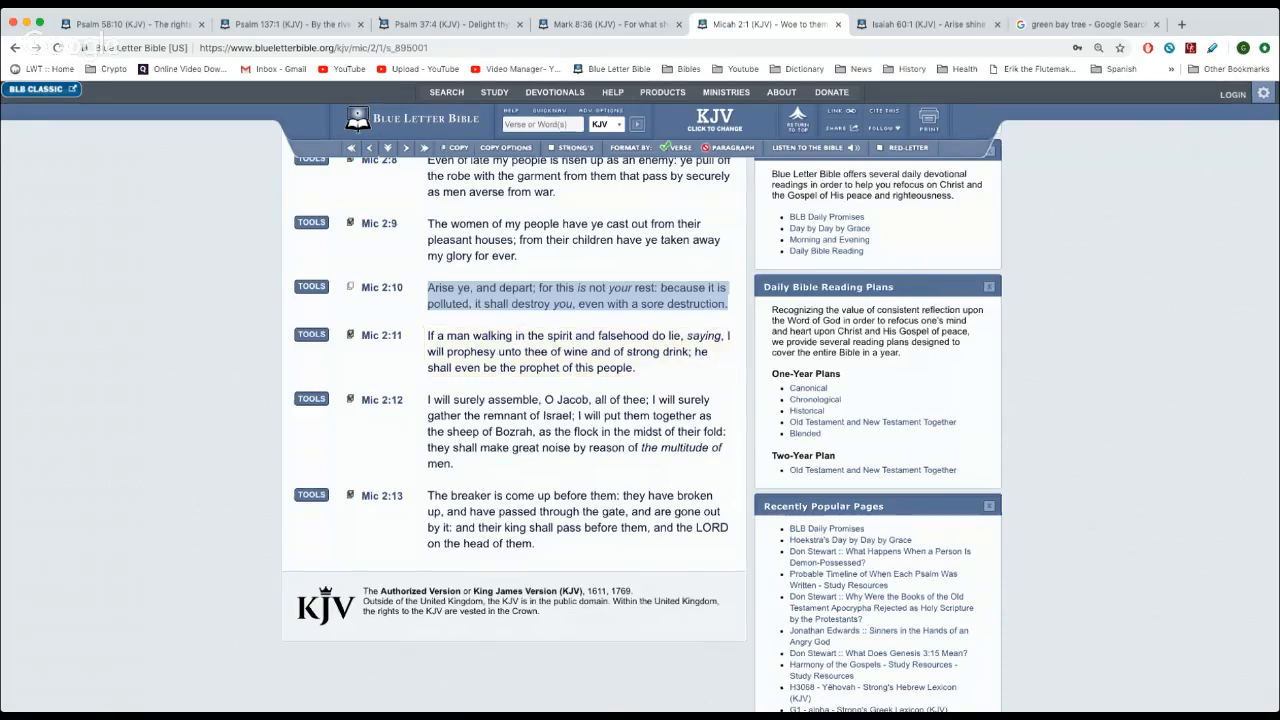
Return to the green bay tree image results after reading Micah 2:10
click(450, 24)
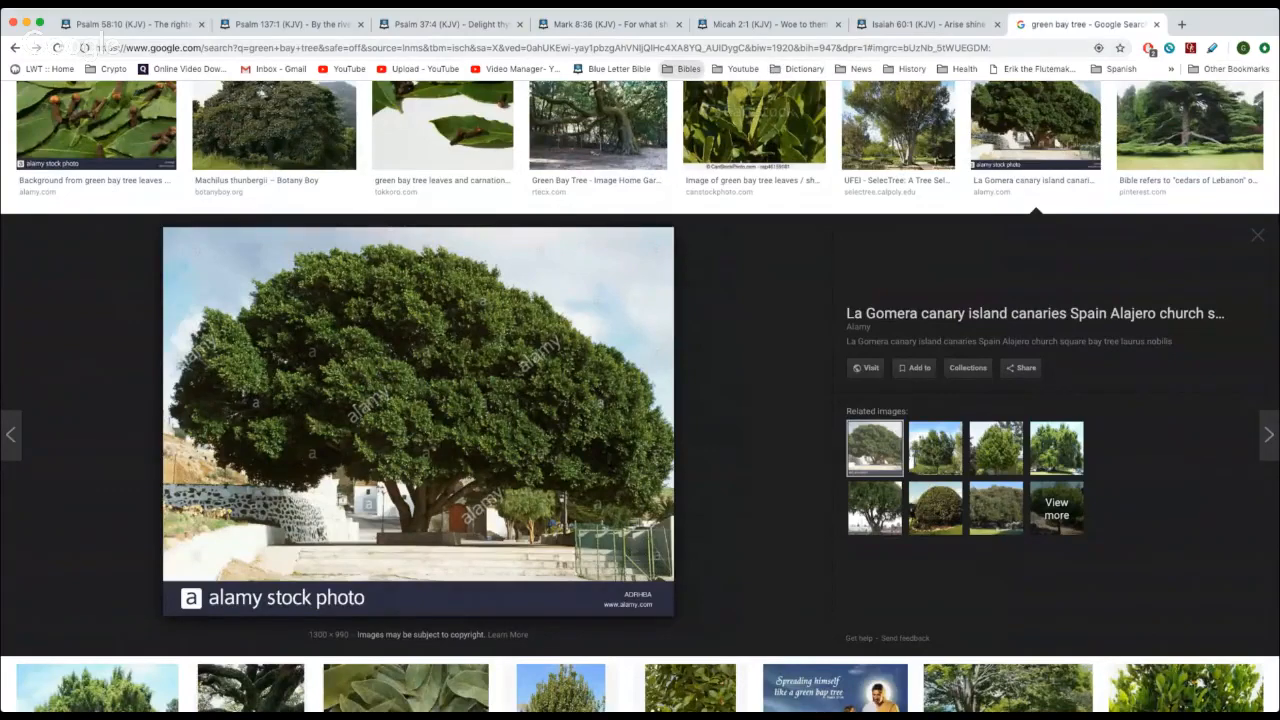
Open the KJV Bible book listing tab with New Testament and Apocrypha books
click(1084, 20)
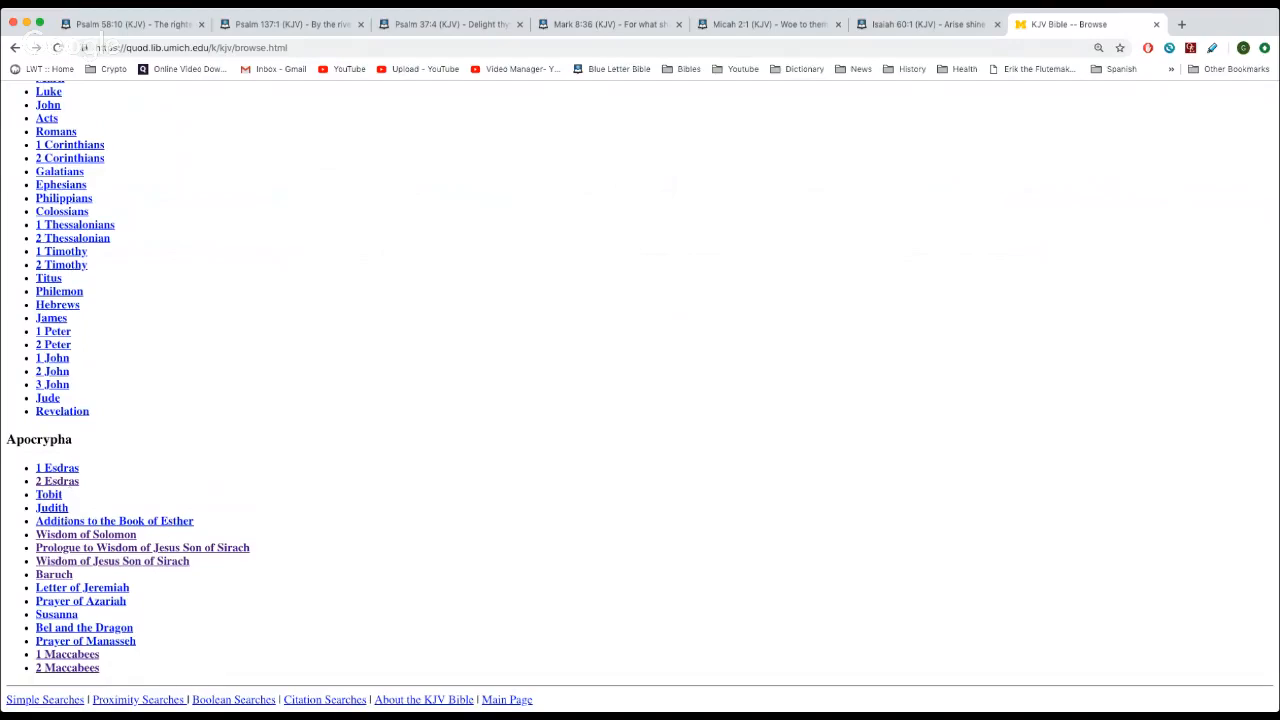
Open Wisdom of Jesus Son of Sirach in the UMich KJV Bible and scroll to chapter 25
click(112, 560)
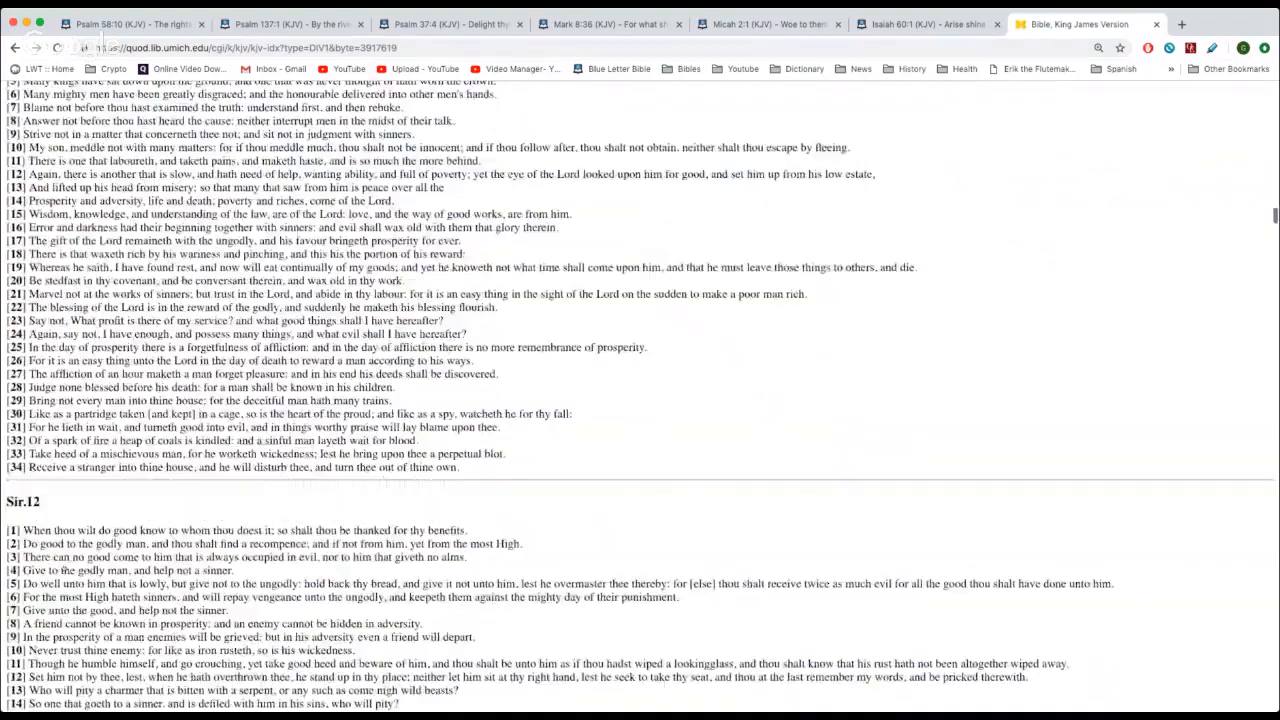
scroll(down, 3)
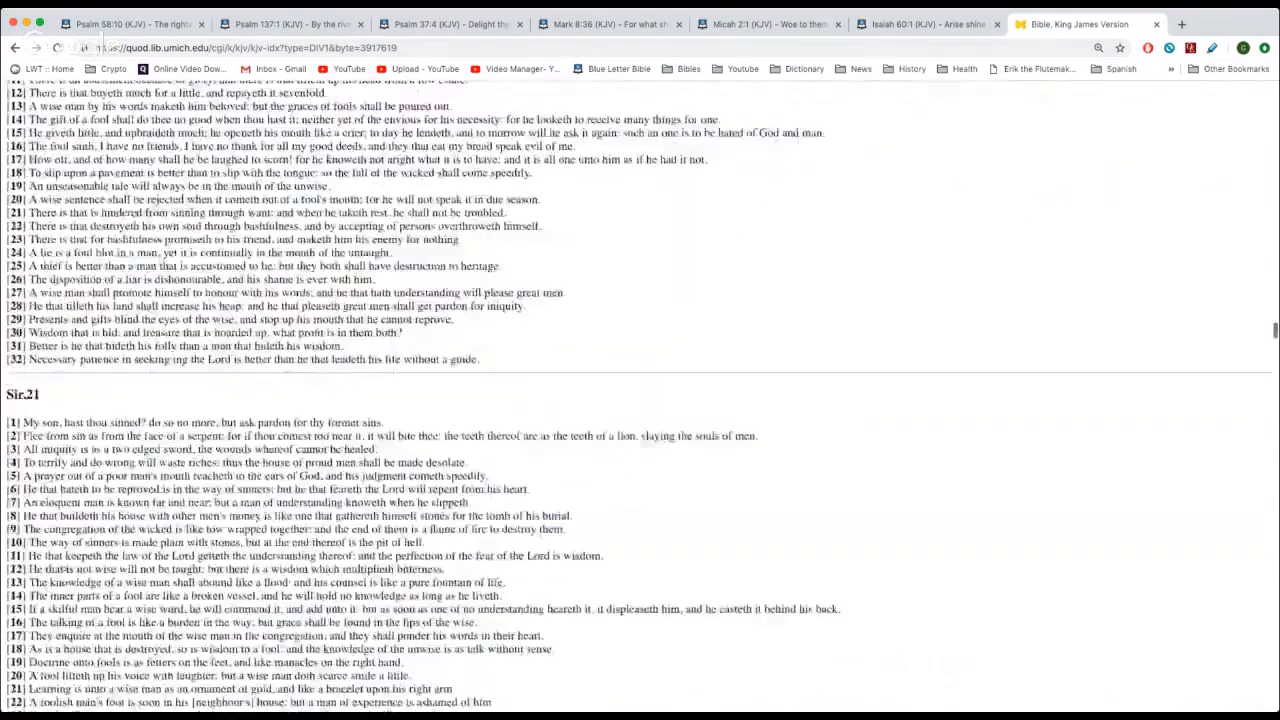
scroll(down, 3)
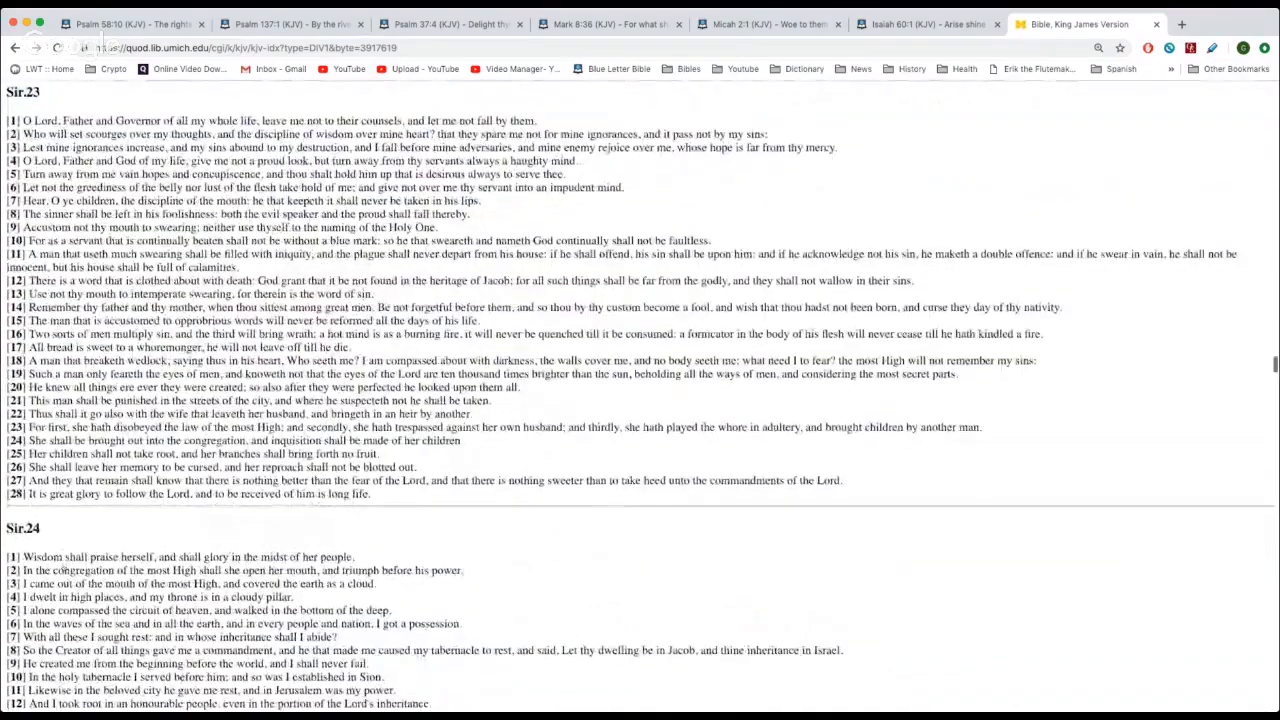
scroll(down, 3)
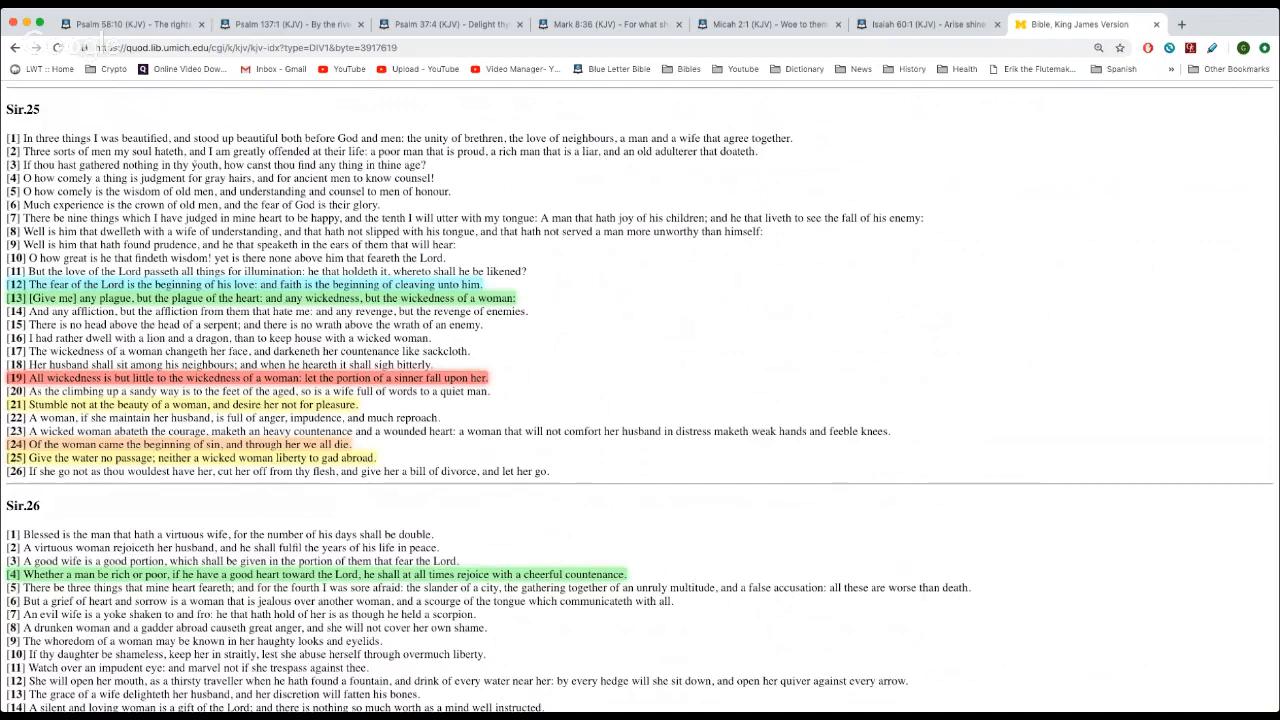
click(930, 24)
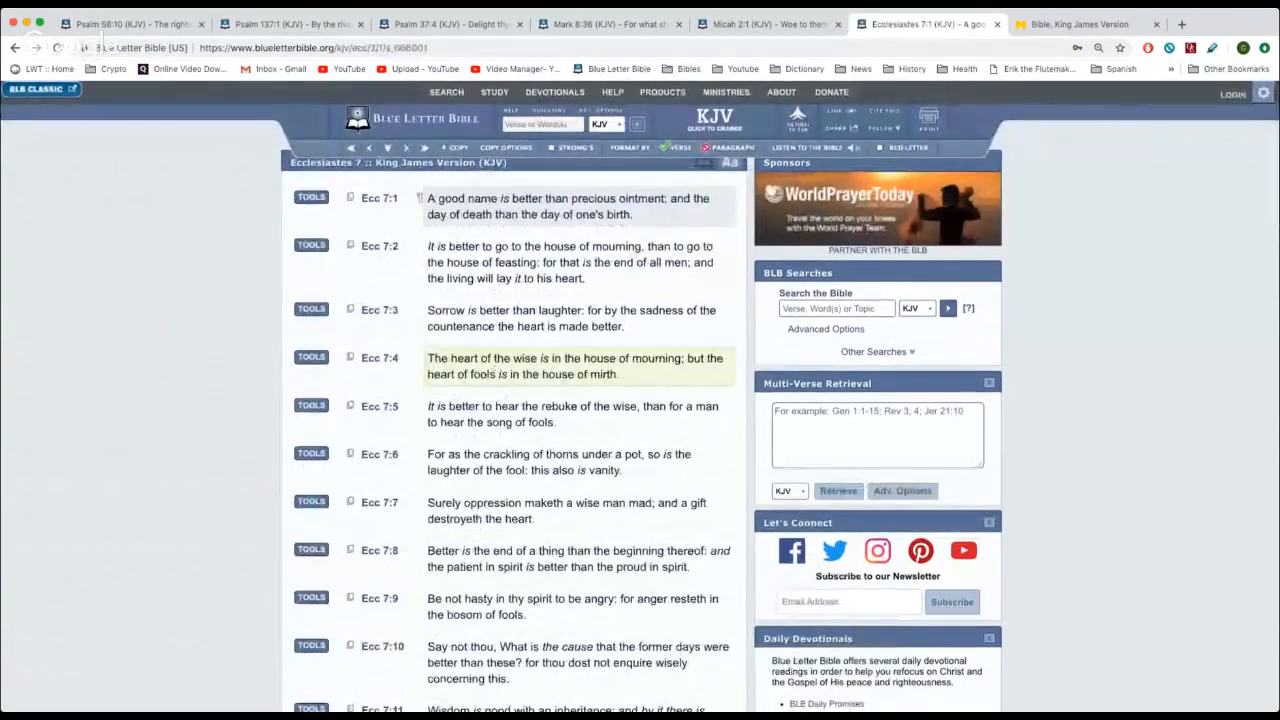
Scroll Ecclesiastes 7 to verse 14 on prosperity and adversity, keeping it highlighted with verse 4
scroll(down, 3)
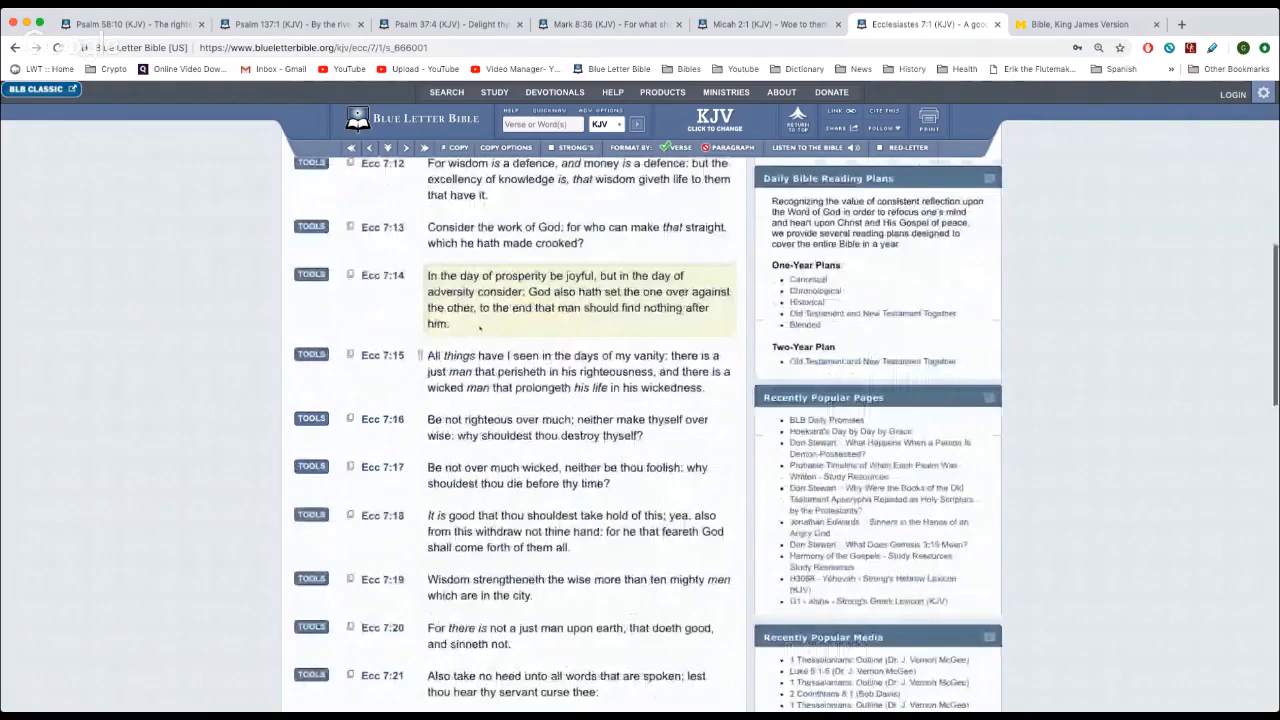
scroll(up, 3)
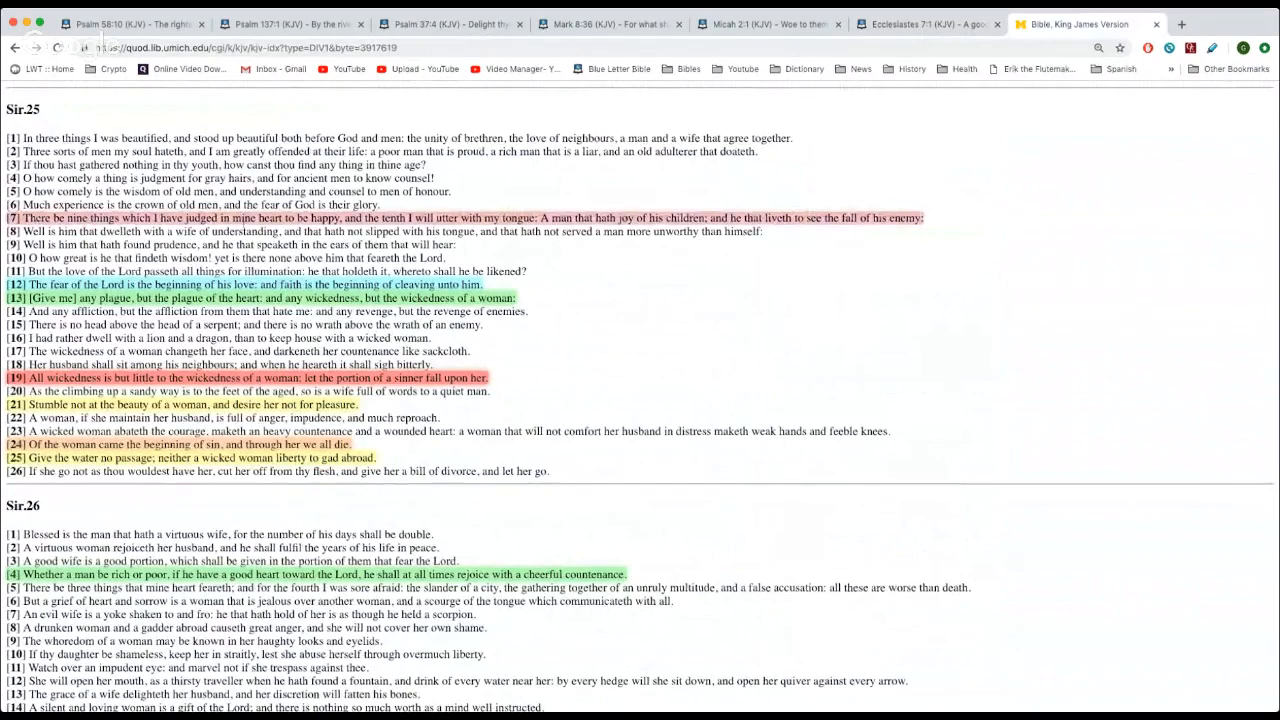
Re-mark Sirach 25:7, the nine happy things, with a blue highlight instead of red
scroll(down, 3)
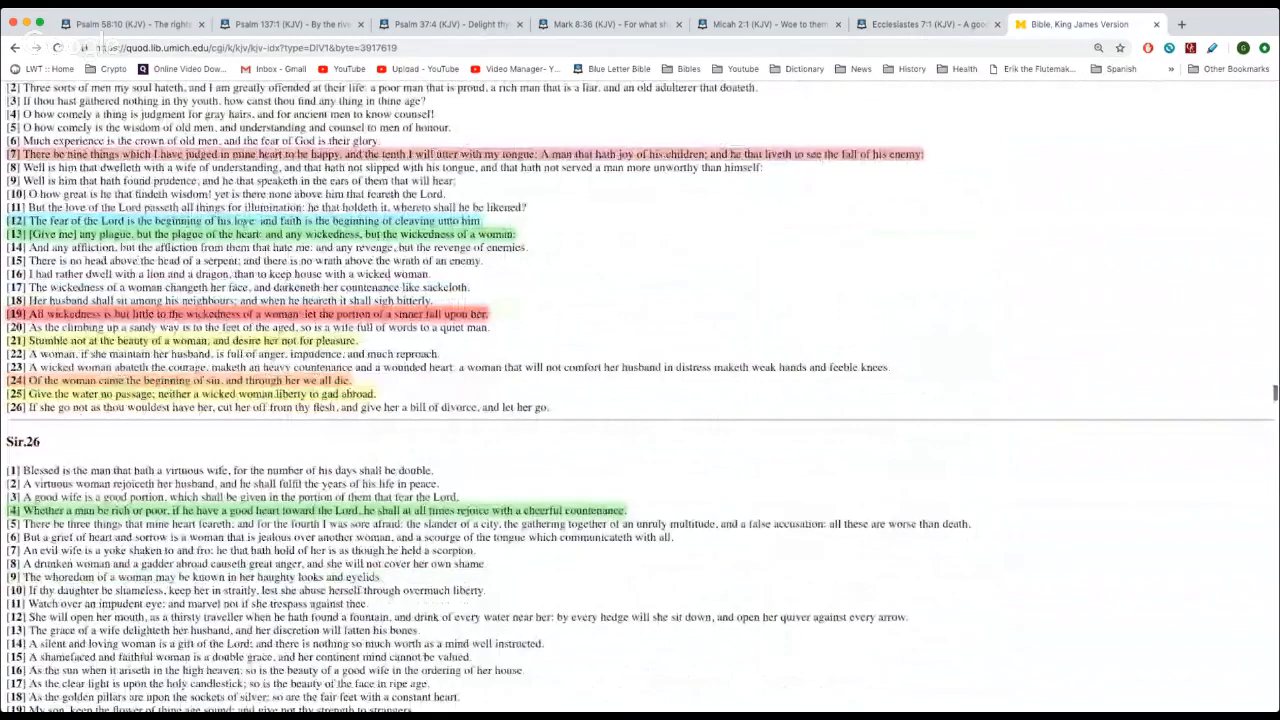
scroll(down, 3)
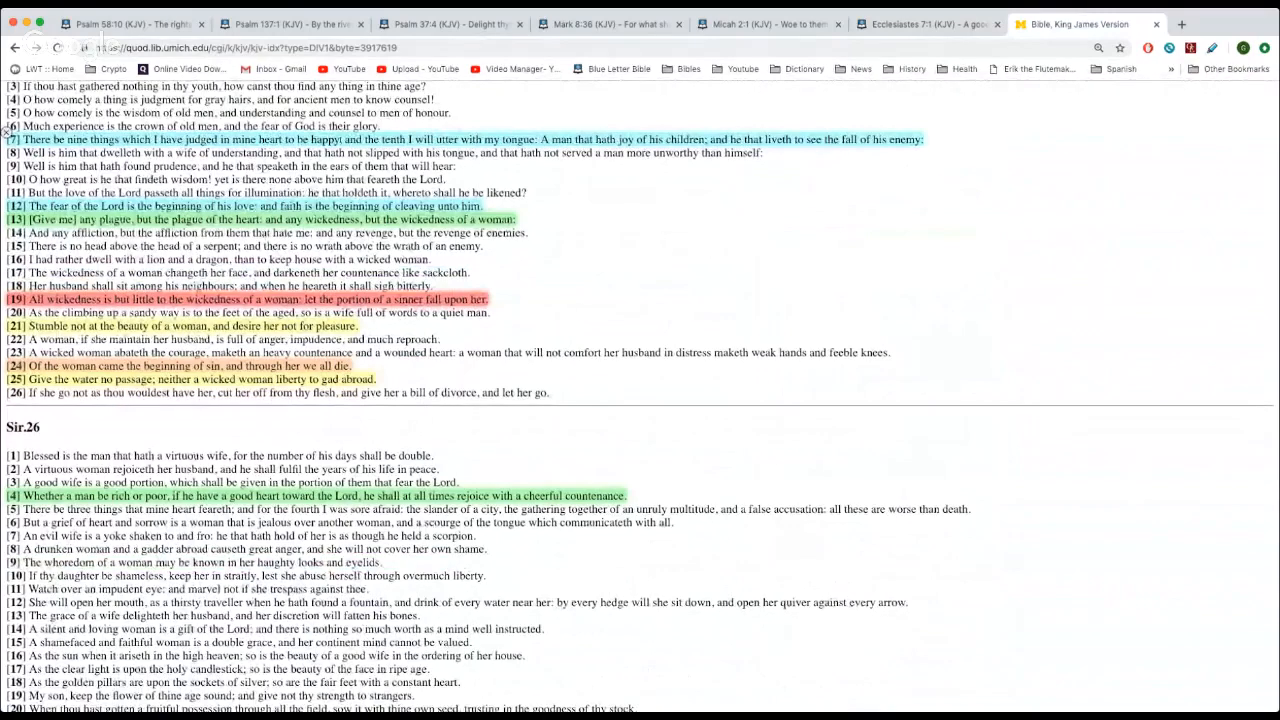
double_click(328, 140)
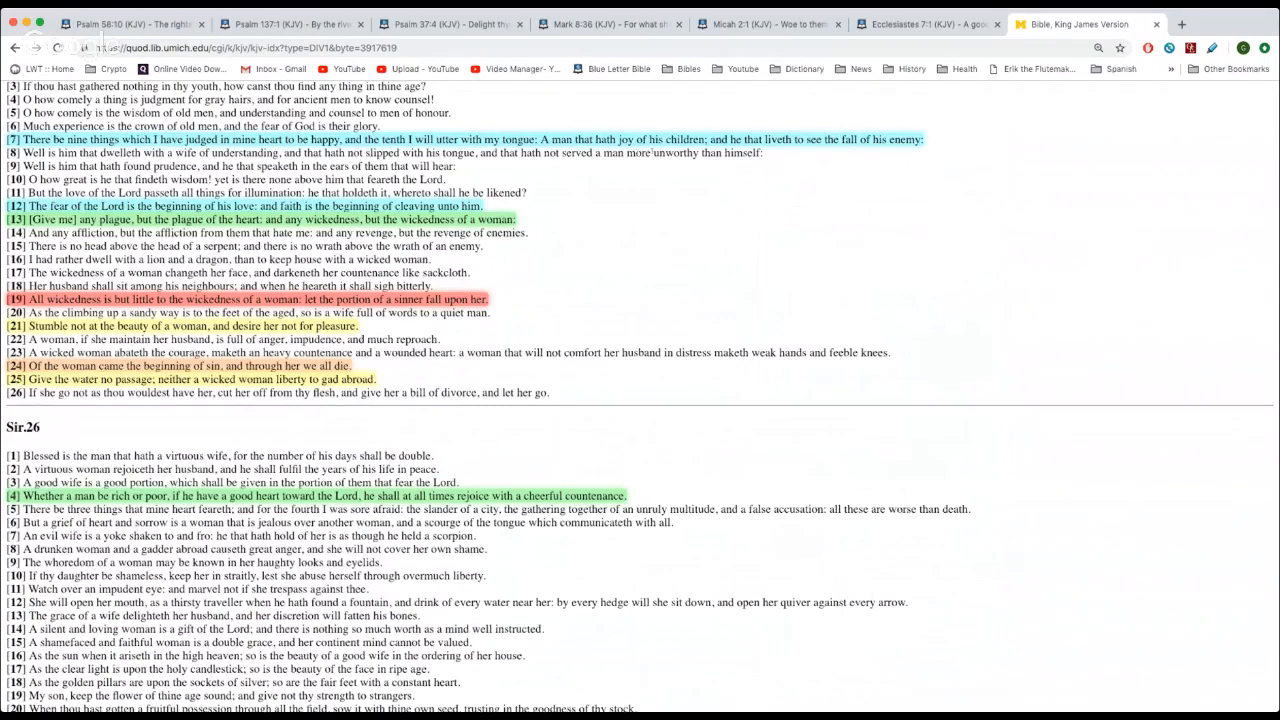
Select text in Sirach 26, then bring the Mark 8:36 tab to the front
double_click(684, 140)
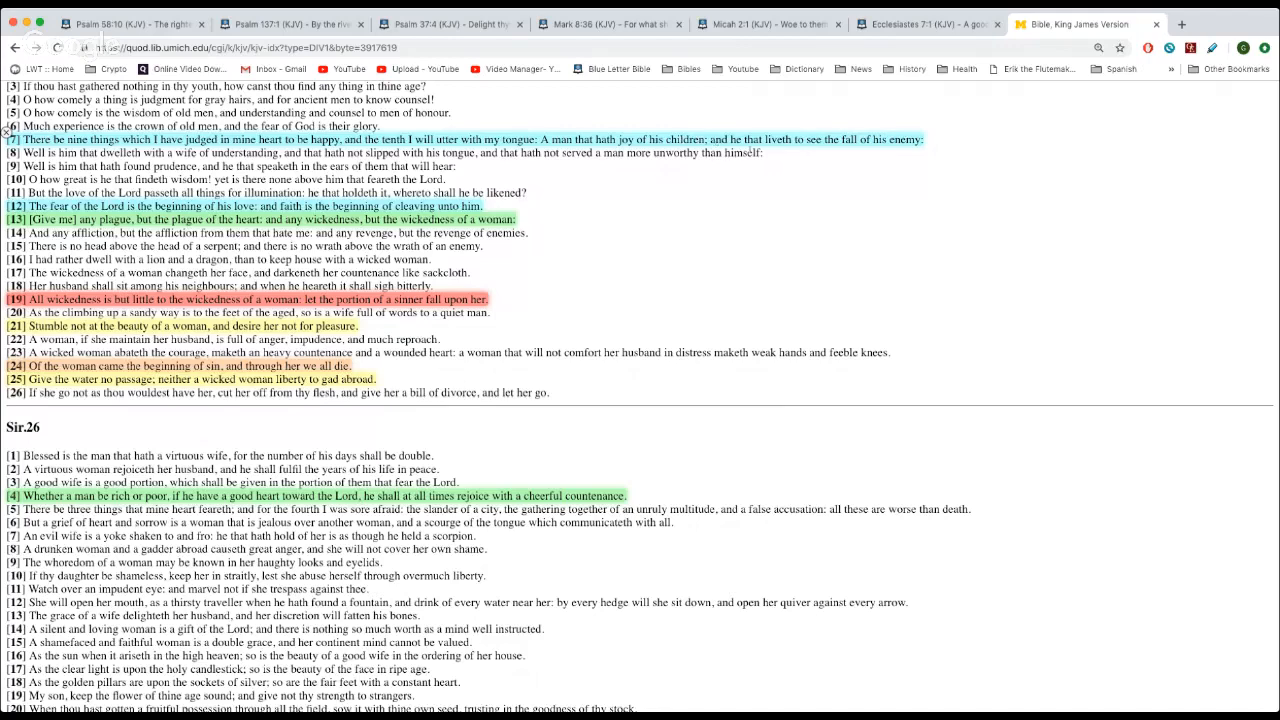
double_click(848, 140)
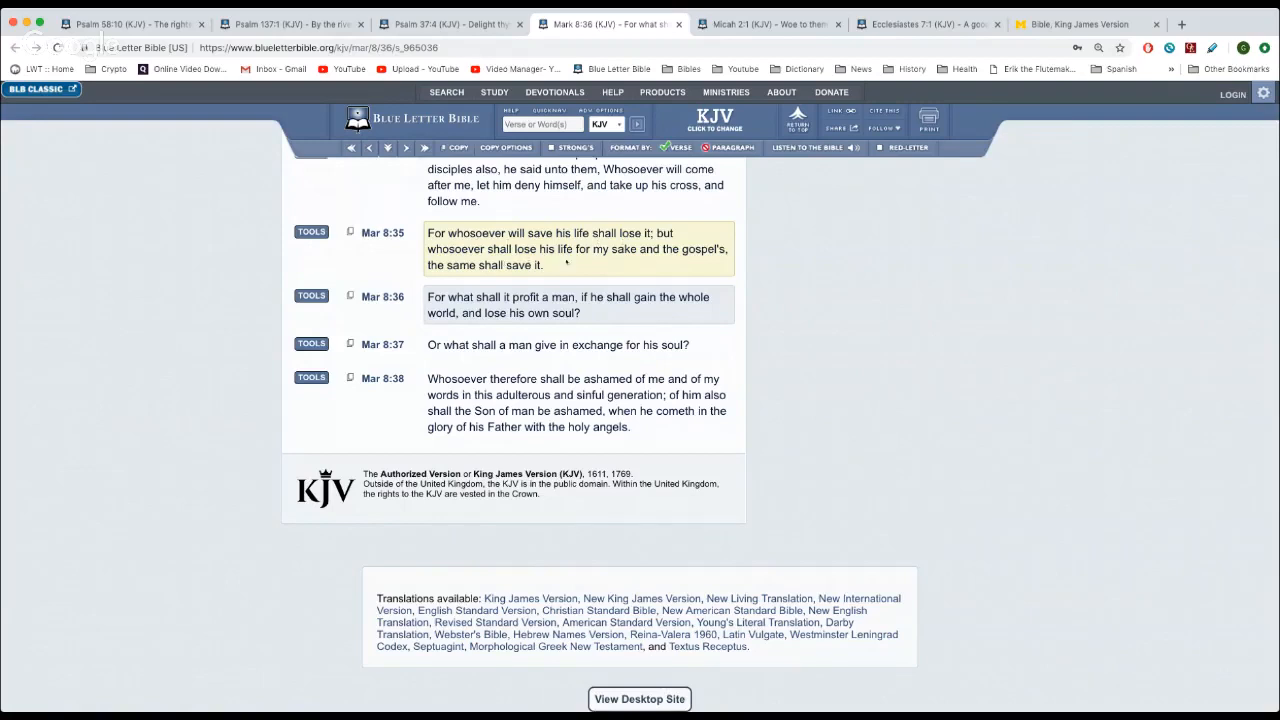
Scroll Mark 8 down to verses 35–38 with verse 35 highlighted
scroll(down, 3)
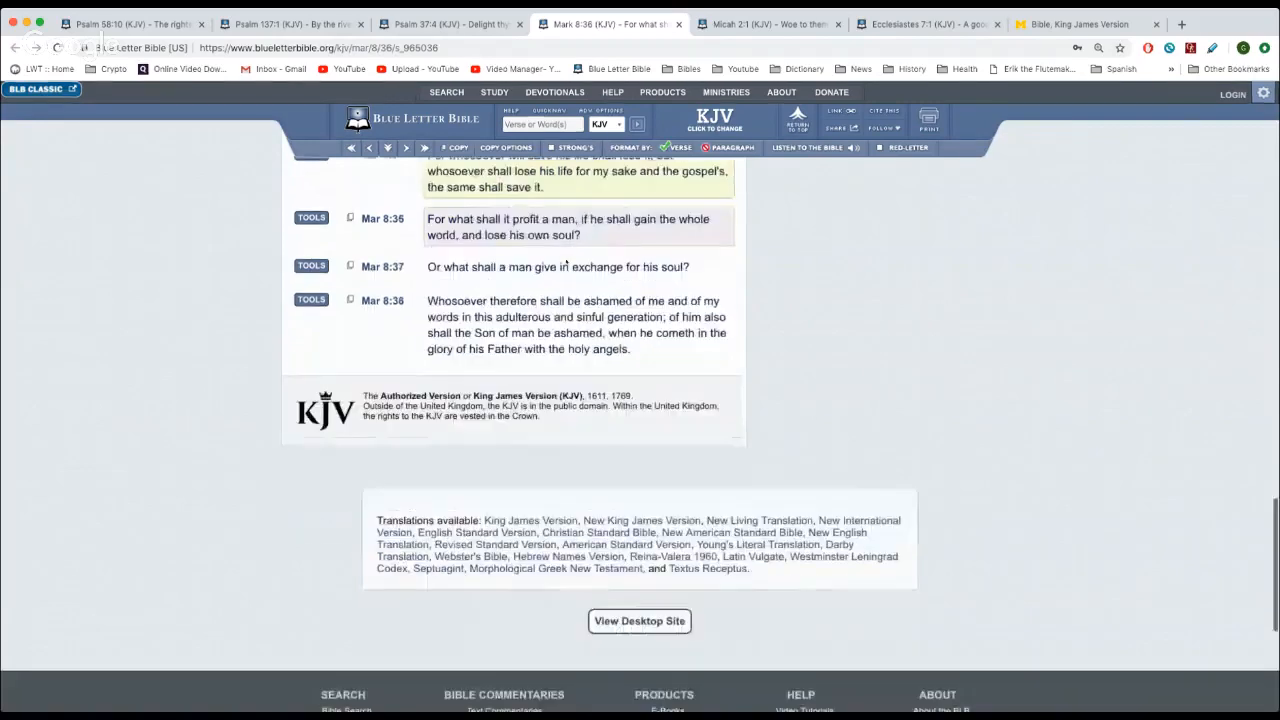
scroll(down, 3)
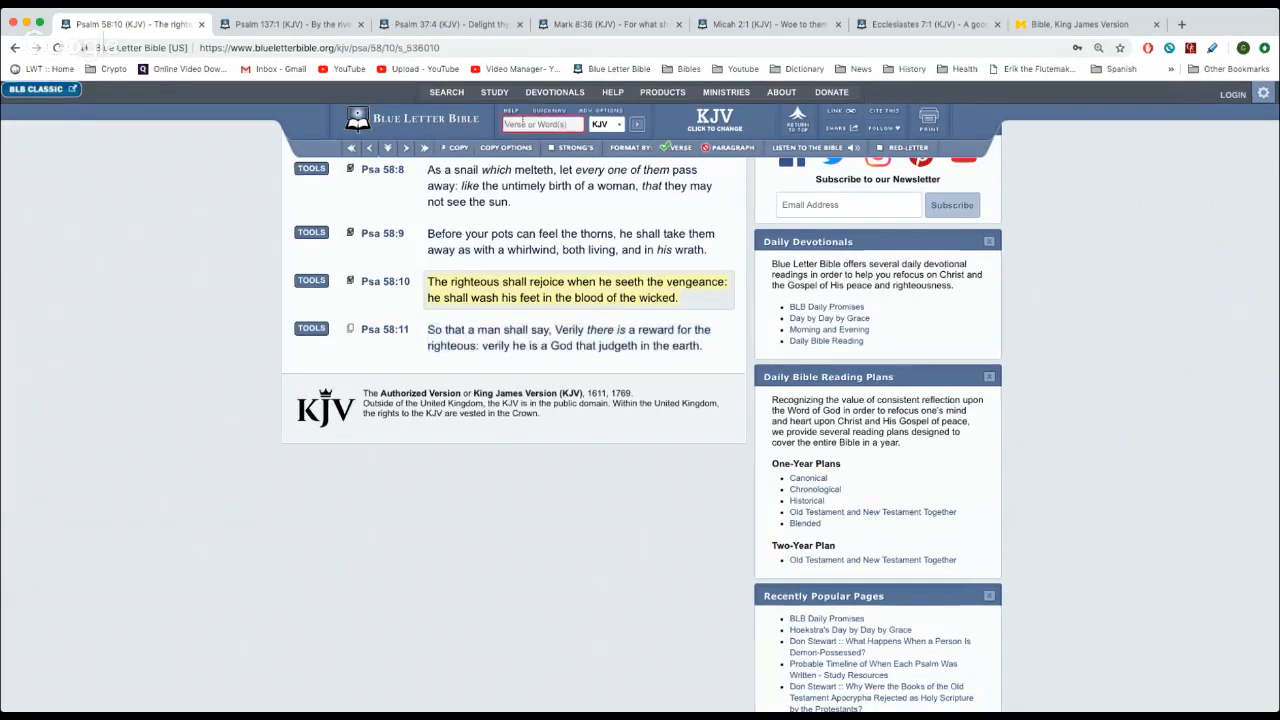
Start a Blue Letter Bible search for Revelation by entering 'rev'
text(rev)
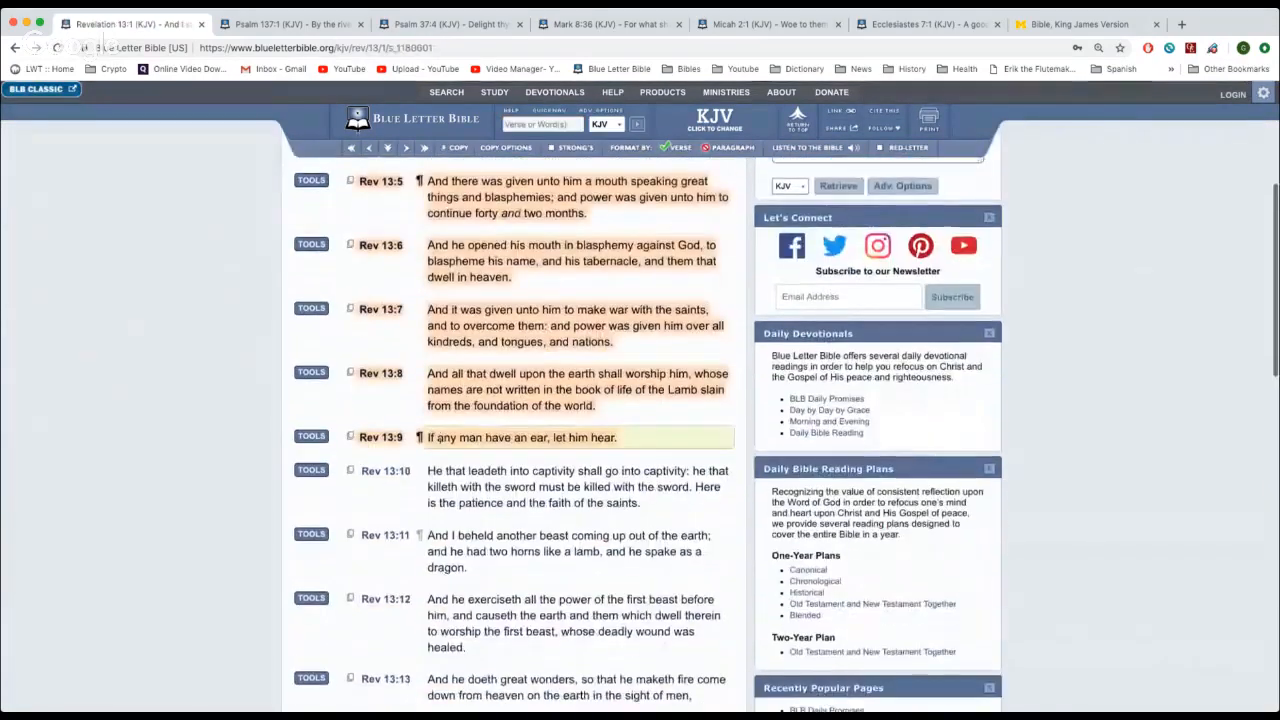
Scroll Revelation 13 down through highlighted verses 5–8 toward verse 12
scroll(down, 3)
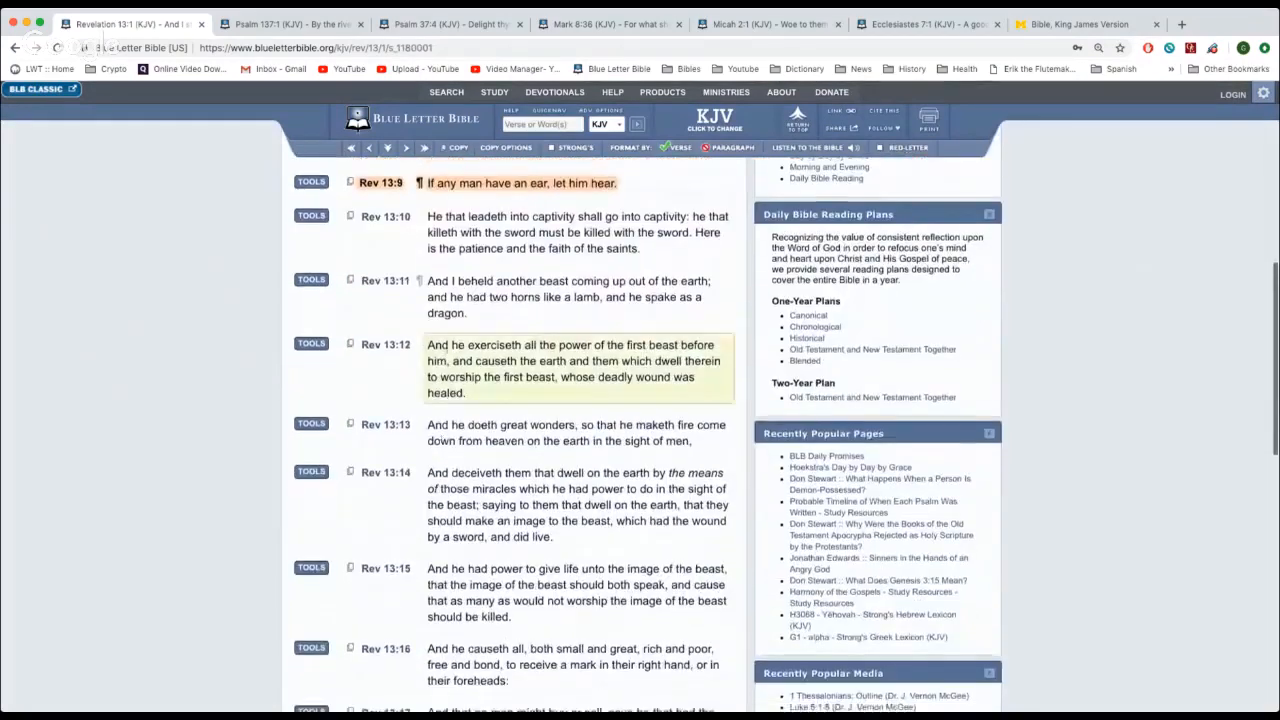